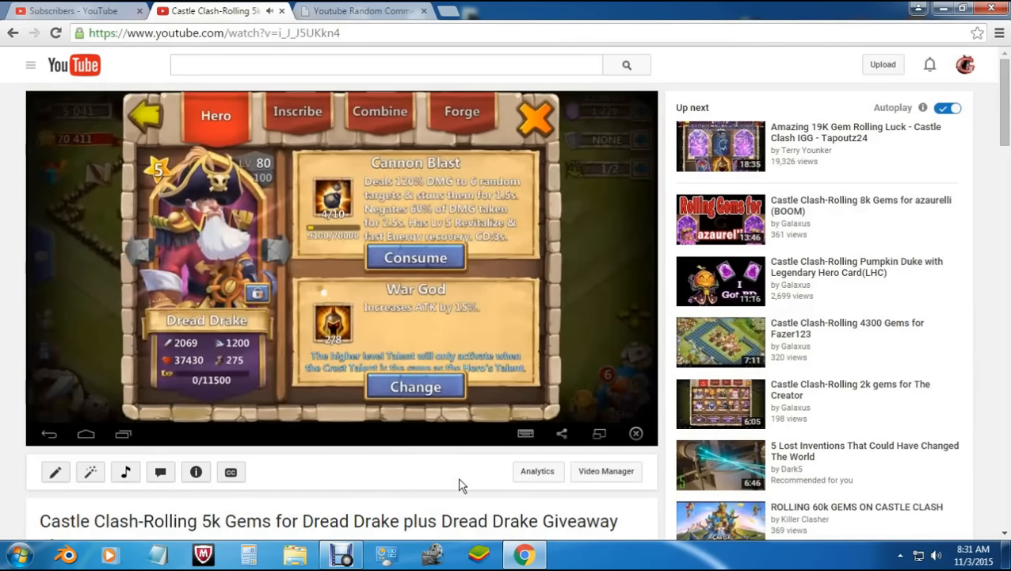
pyautogui.click(363, 11)
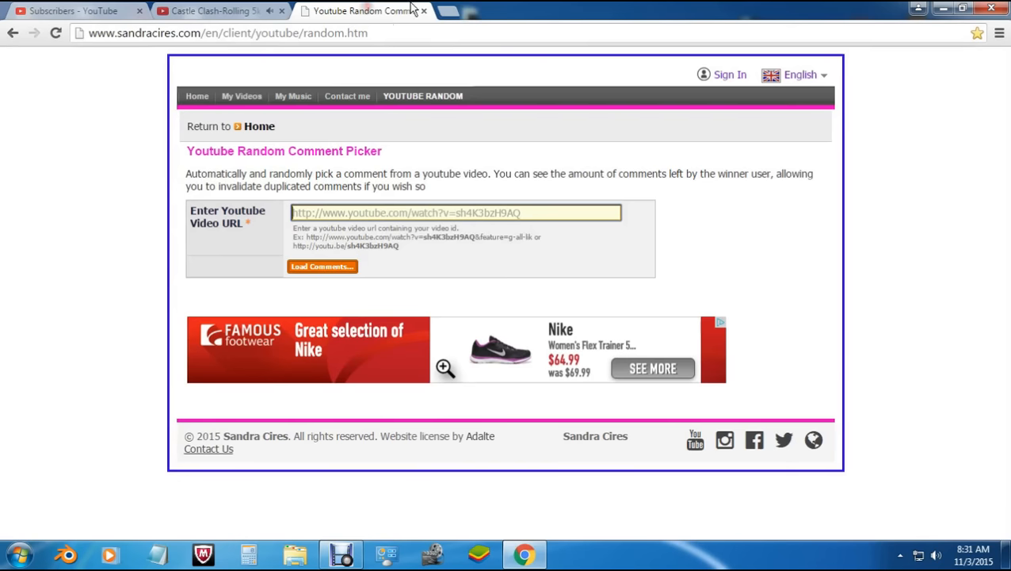
pyautogui.moveTo(326, 212)
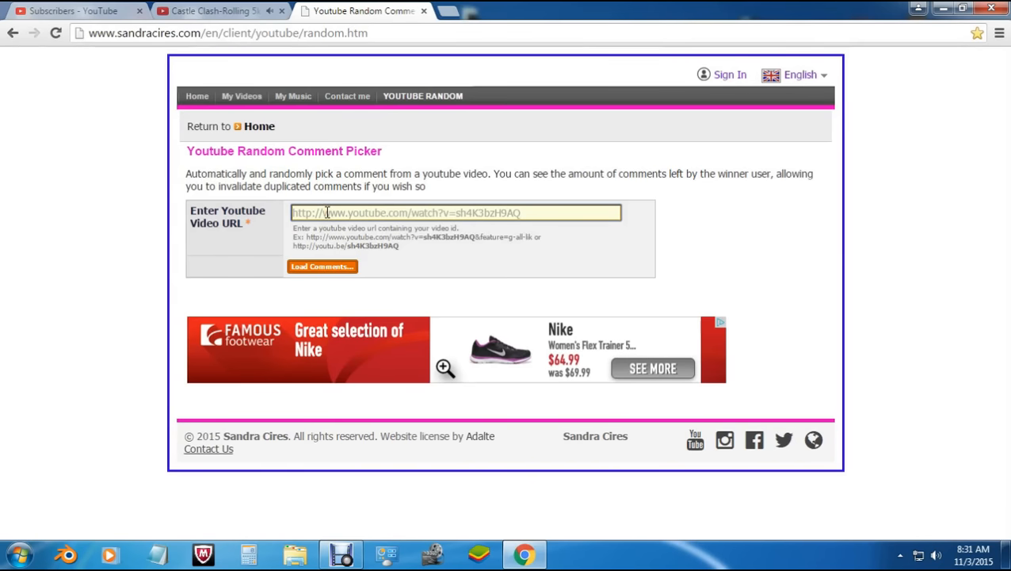
pyautogui.write('https://youtu.be/i_J_J5UKkn4')
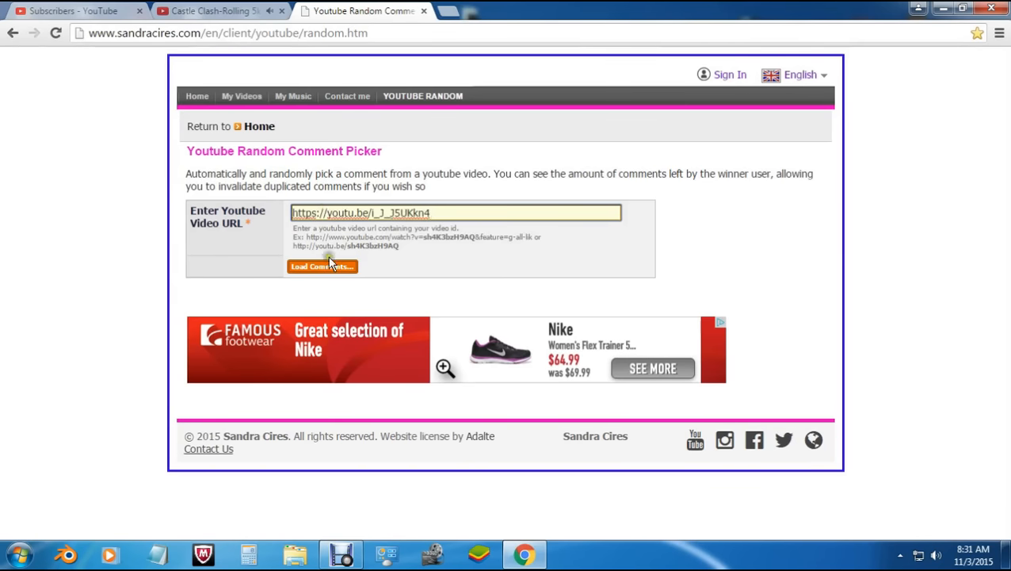
pyautogui.click(321, 266)
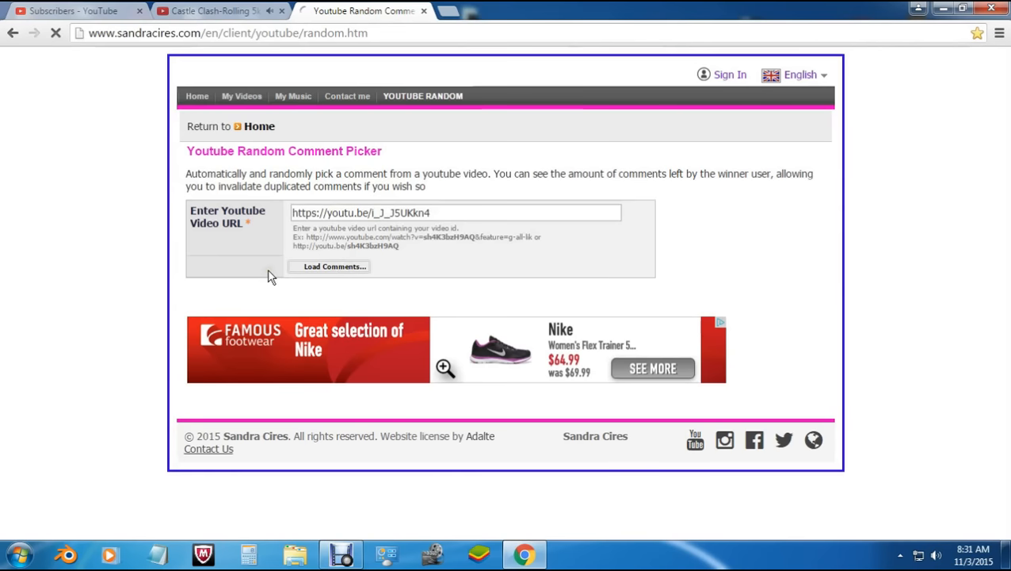
# Step: Draw a random winning comment from the 45 loaded unique users
pyautogui.click(329, 265)
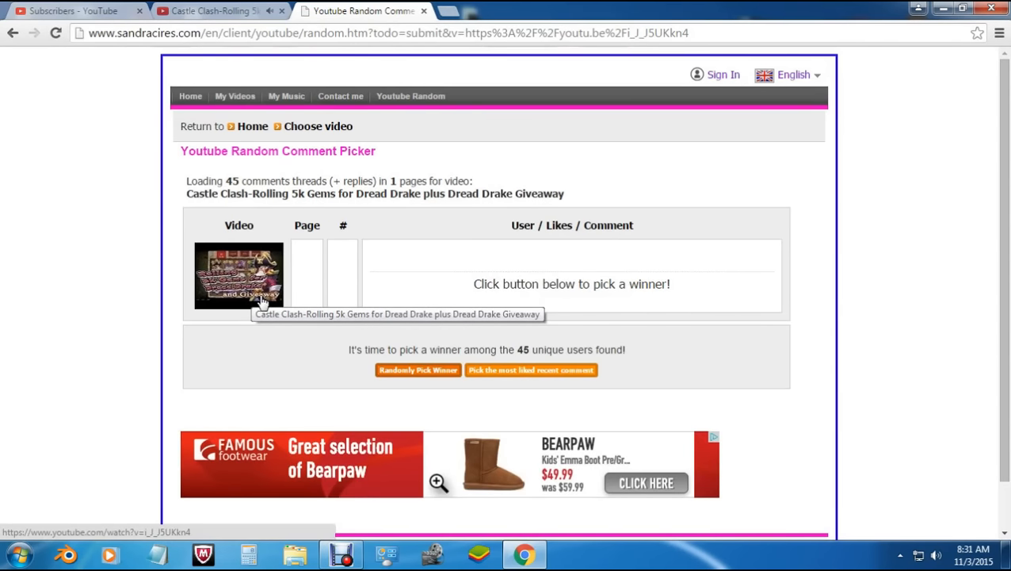
pyautogui.moveTo(418, 370)
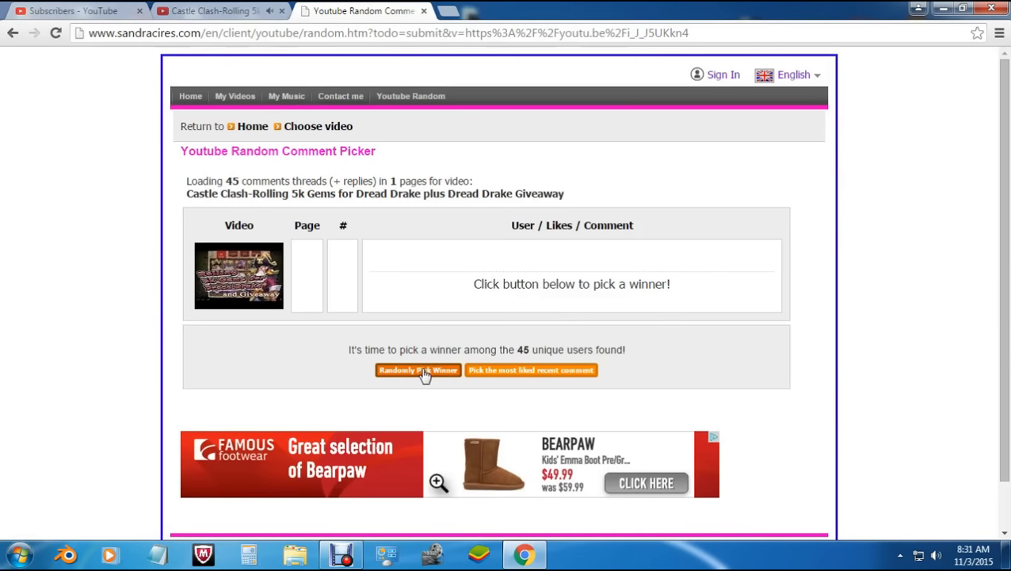
pyautogui.click(417, 371)
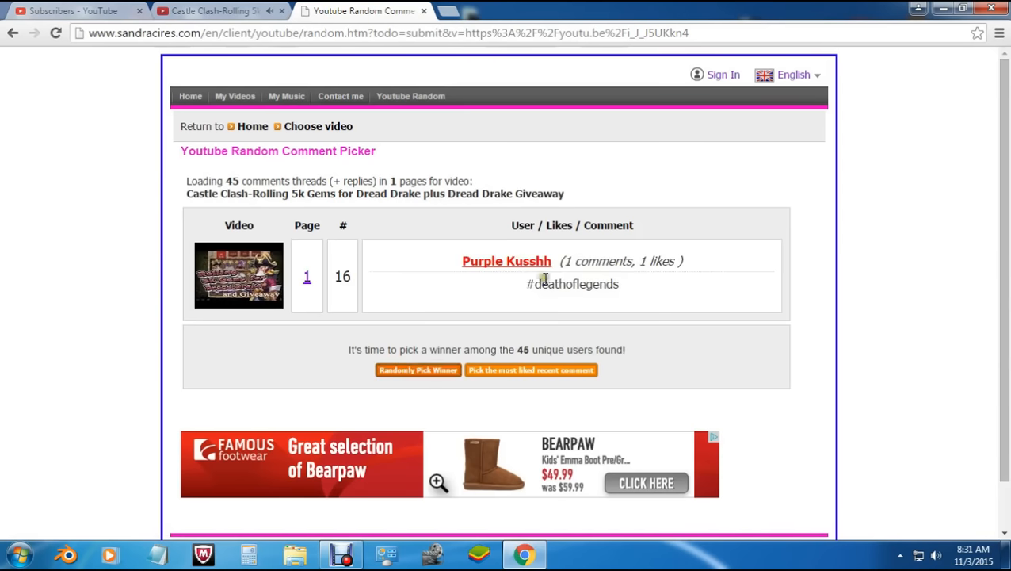
pyautogui.moveTo(506, 261)
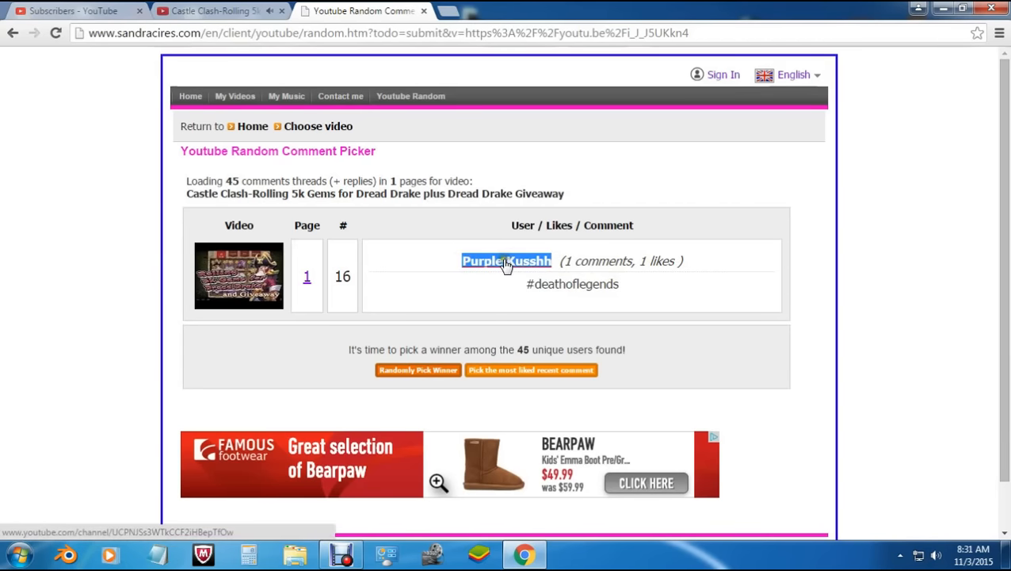
# Step: Search the subscribers list for the winner's name, find no match, and go back
pyautogui.click(71, 10)
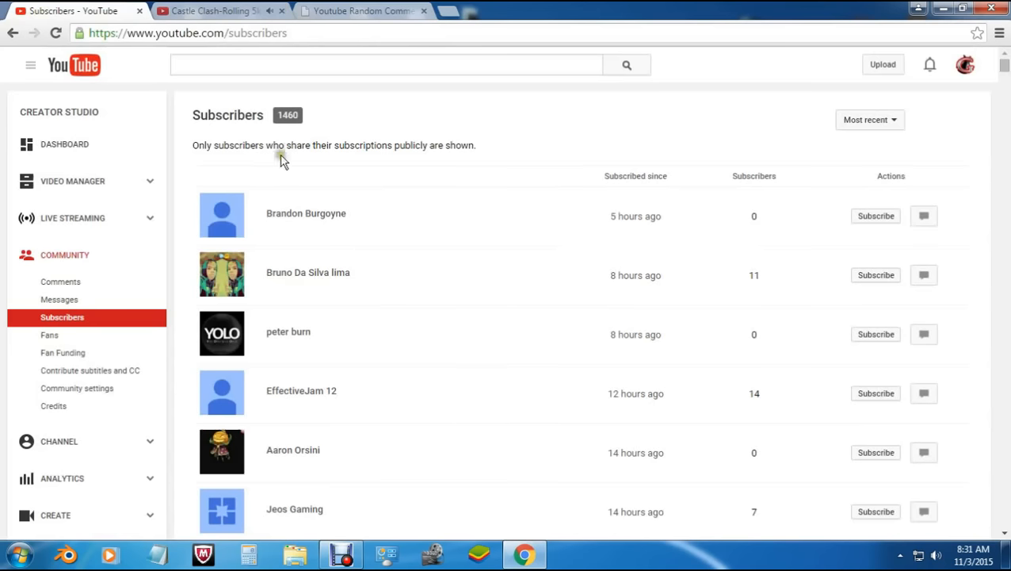
pyautogui.moveTo(731, 118)
pyautogui.write('Purple Kusshh')
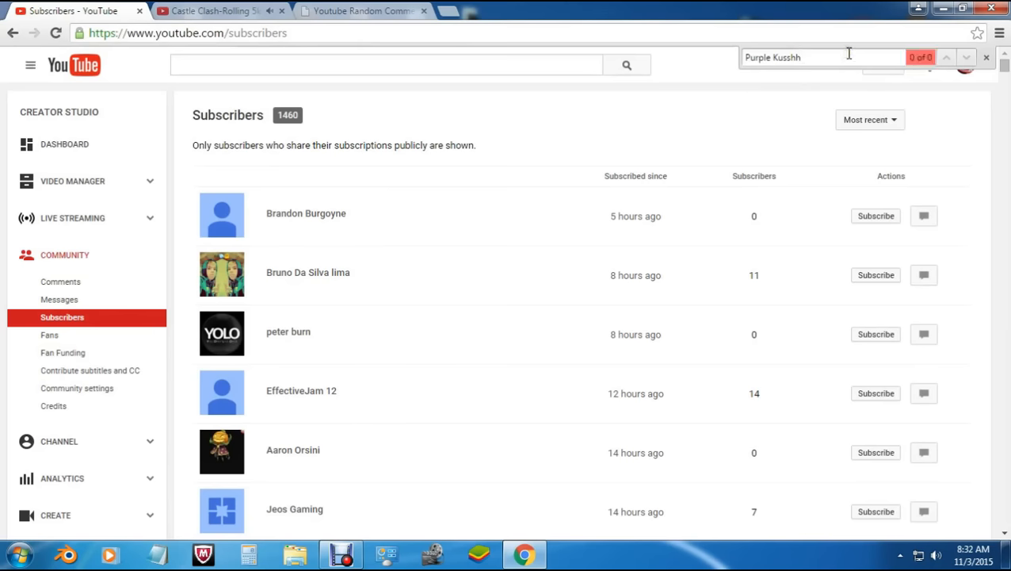
pyautogui.click(361, 10)
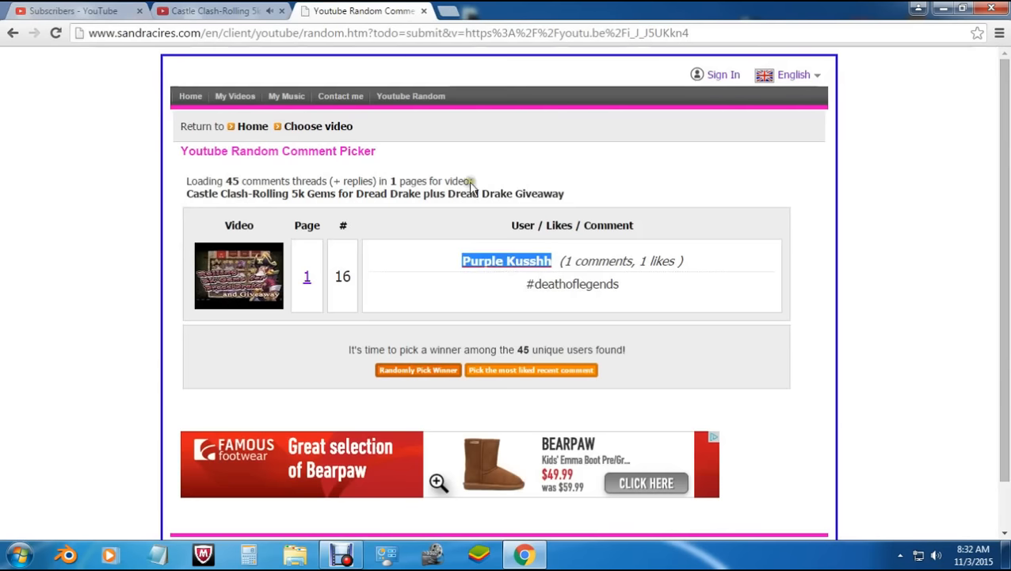
pyautogui.moveTo(418, 369)
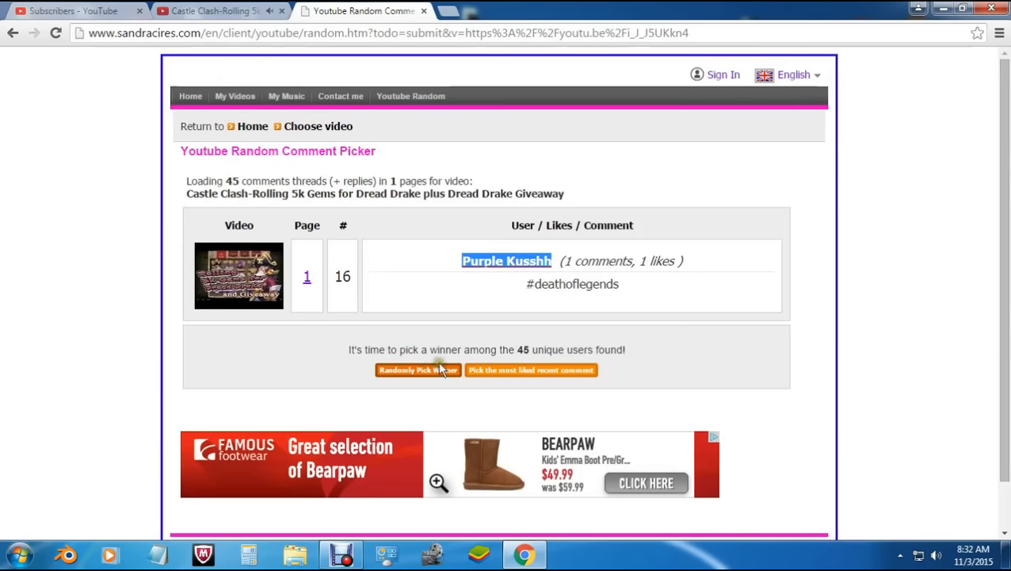
# Step: Pick another random winner and select the new winner's username for copying
pyautogui.click(418, 369)
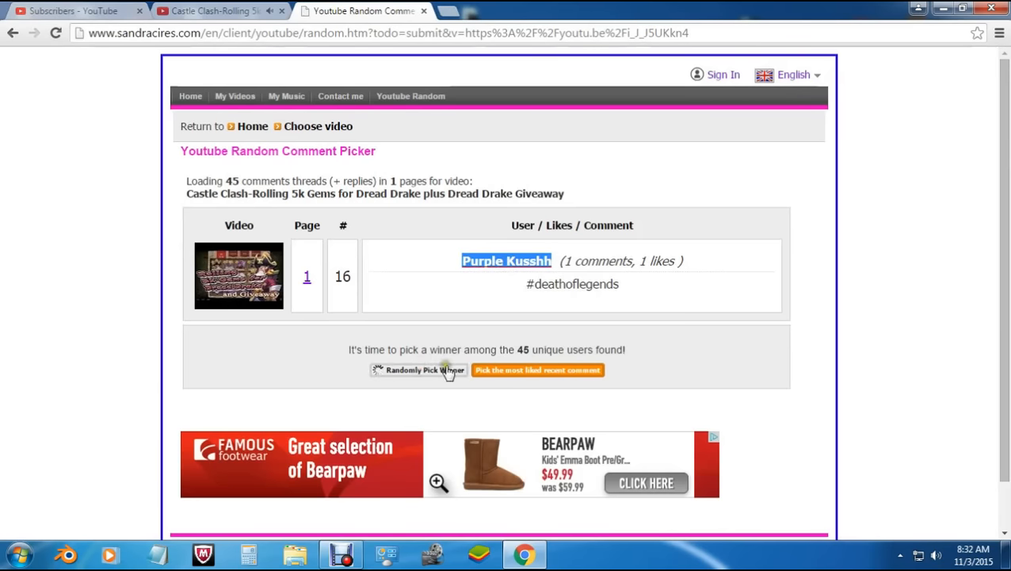
pyautogui.click(418, 369)
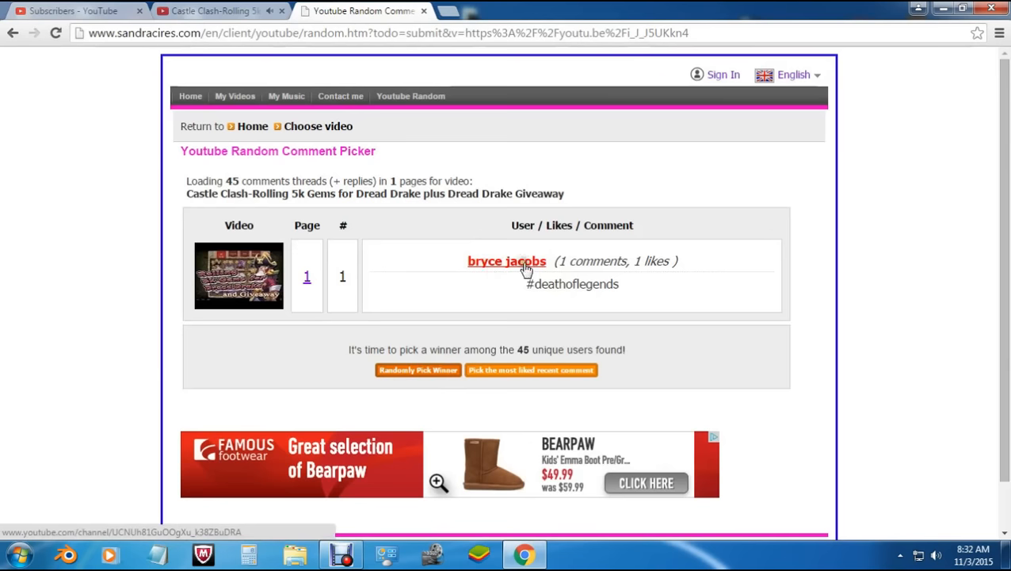
pyautogui.moveTo(590, 262)
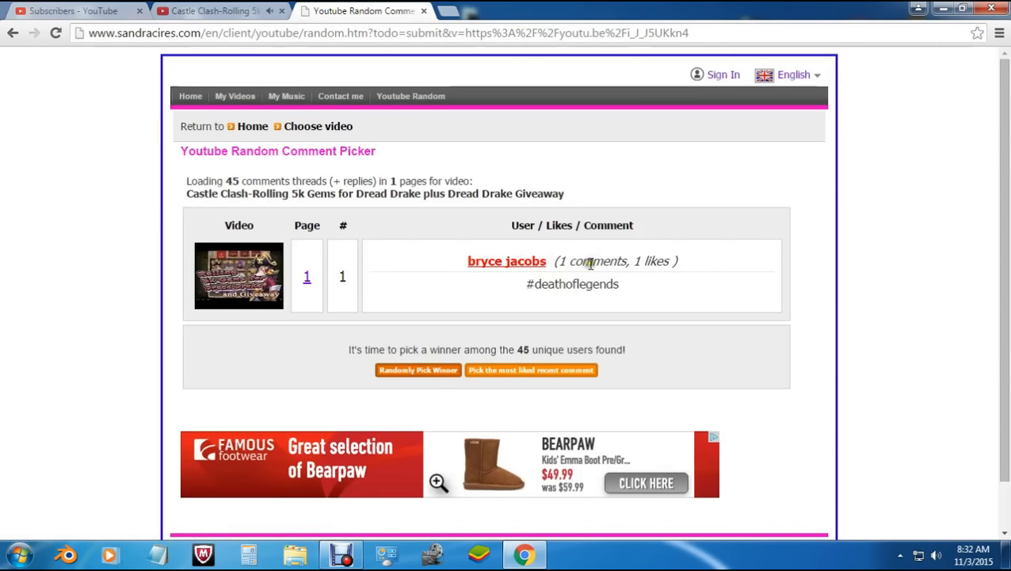
pyautogui.moveTo(549, 268)
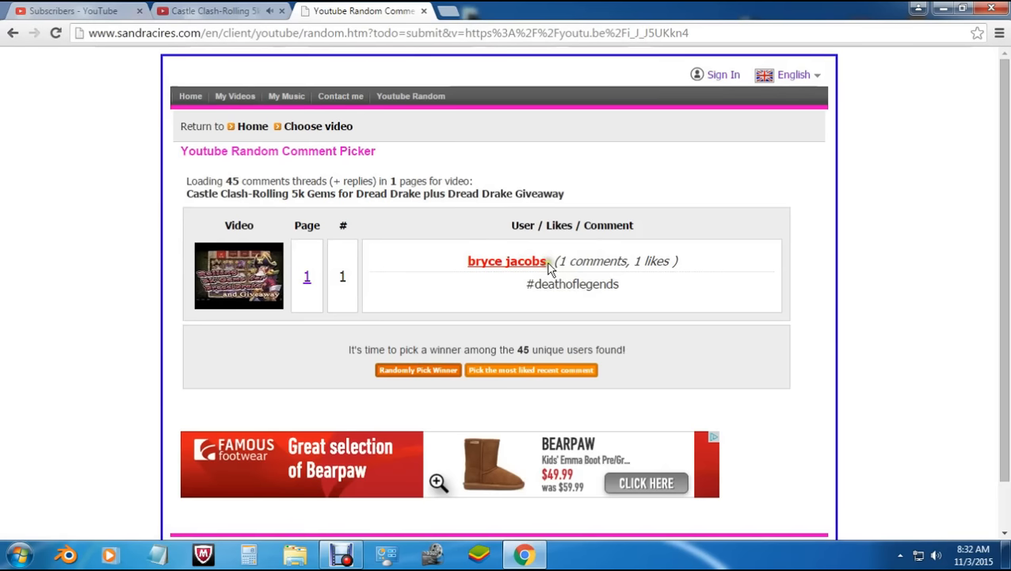
pyautogui.doubleClick(506, 260)
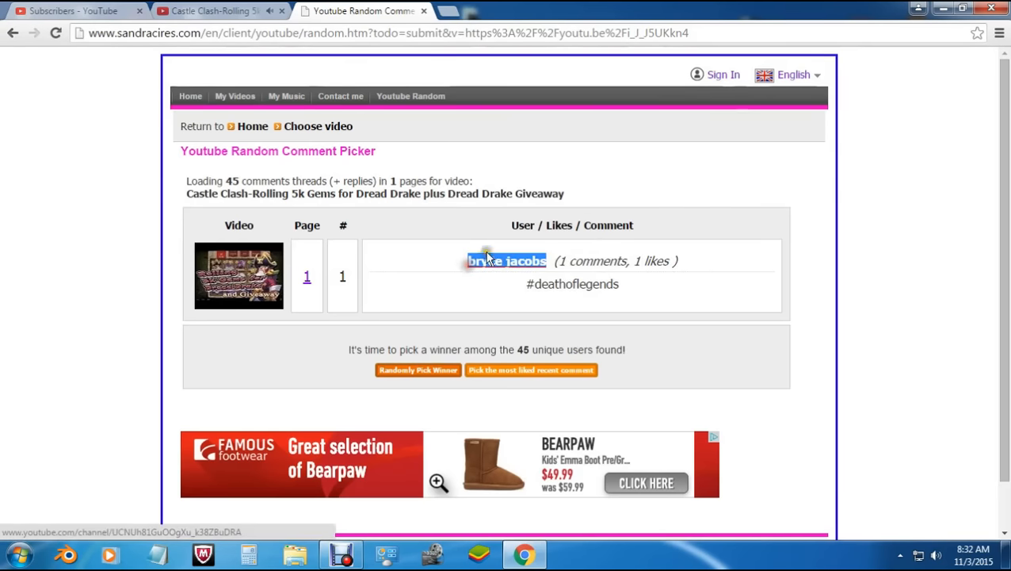
# Step: Find the new winner's name in the subscribers list (1 of 1), then go back
pyautogui.click(72, 10)
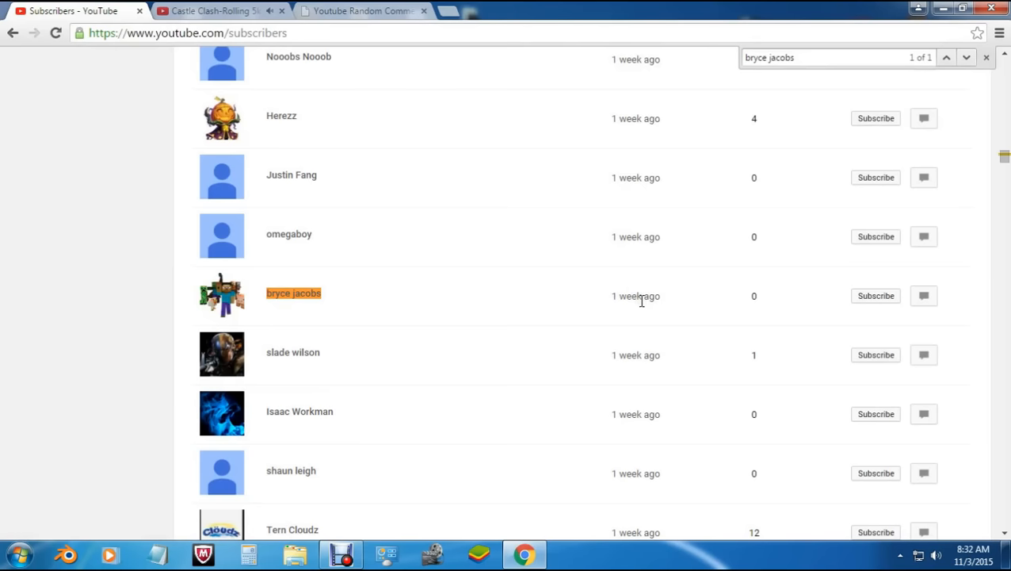
pyautogui.moveTo(664, 297)
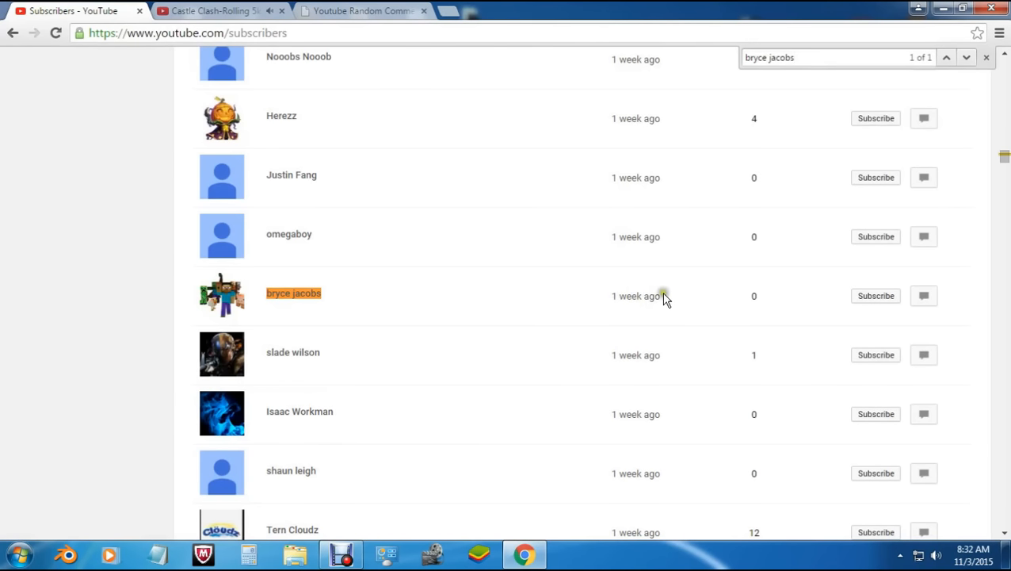
pyautogui.moveTo(333, 230)
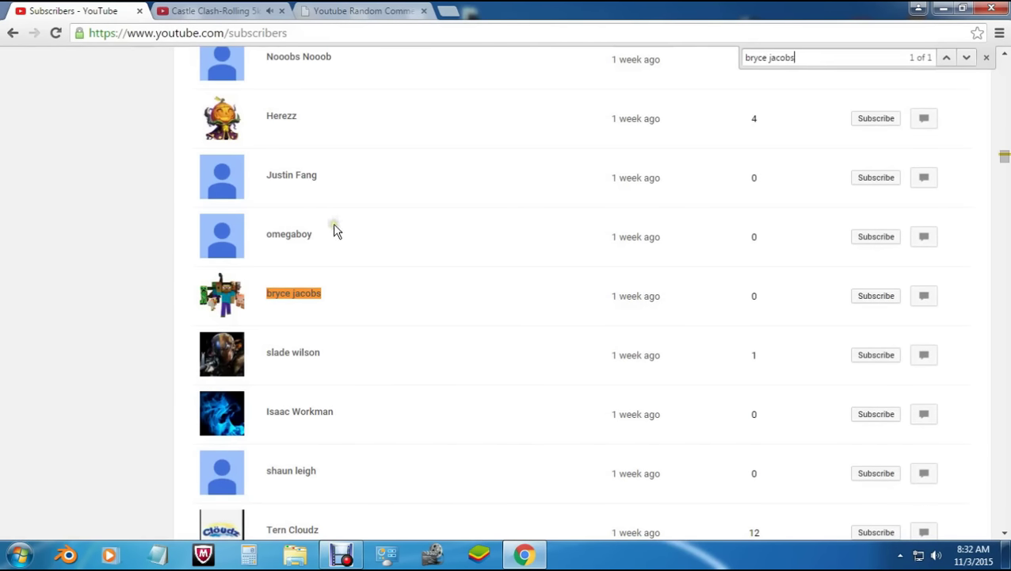
pyautogui.click(362, 10)
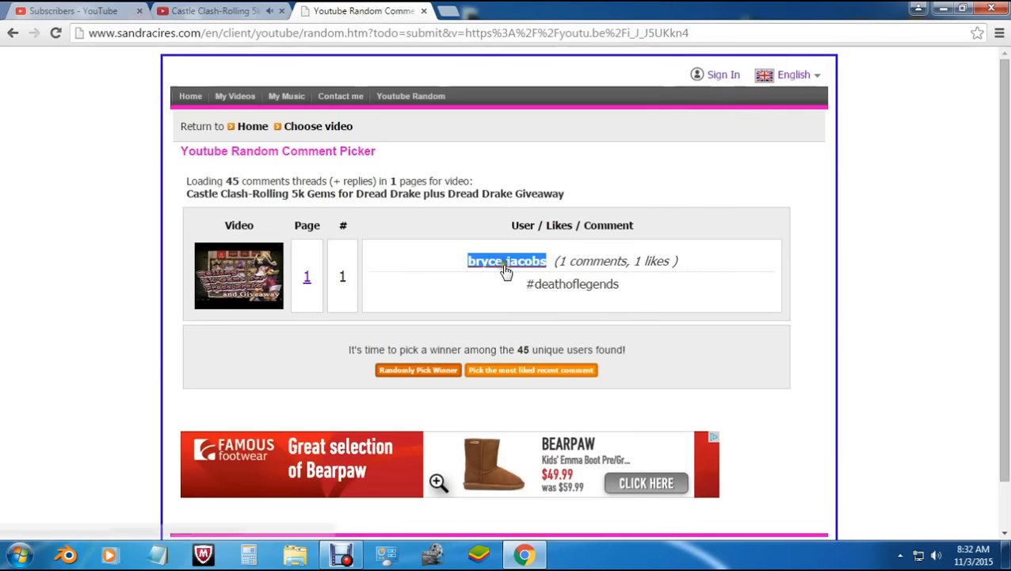
# Step: Open the winner's channel from their username link and hide the sidebar
pyautogui.click(506, 261)
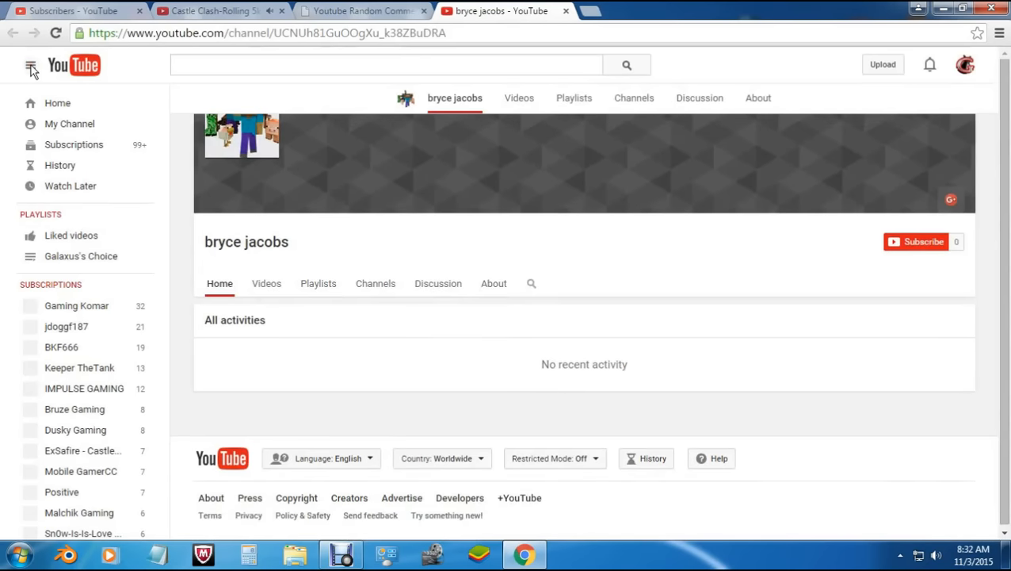
pyautogui.click(31, 65)
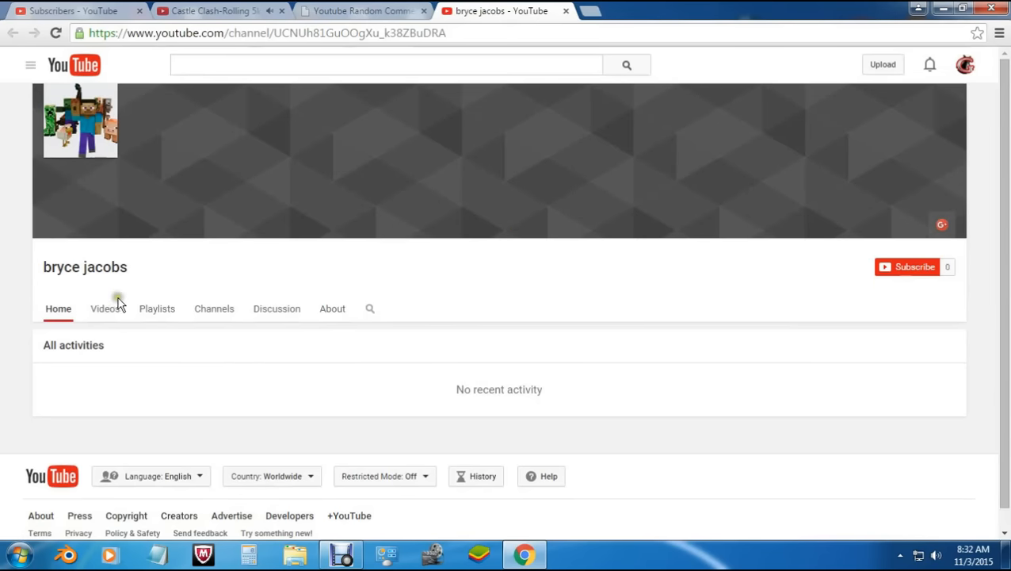
pyautogui.moveTo(89, 135)
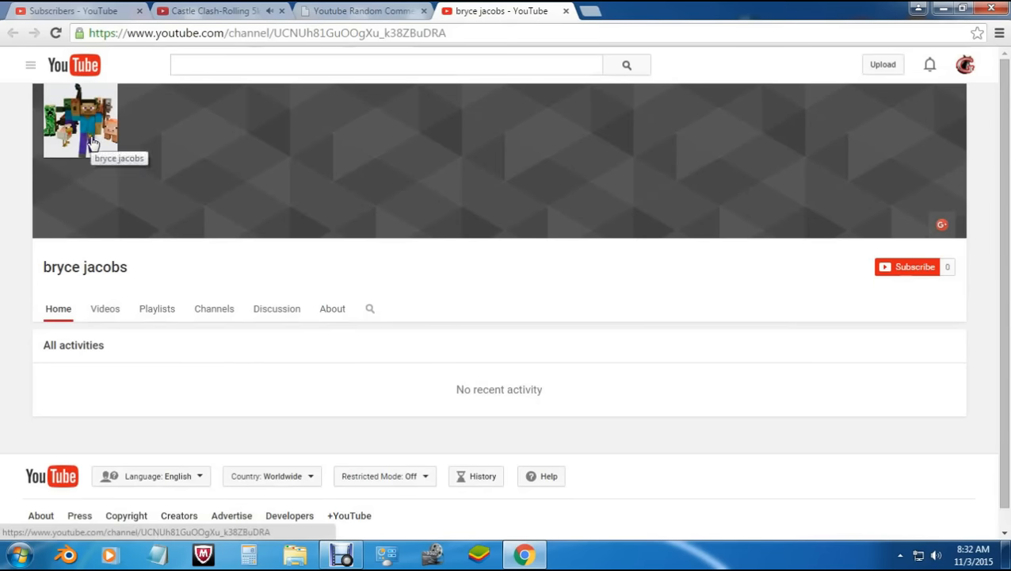